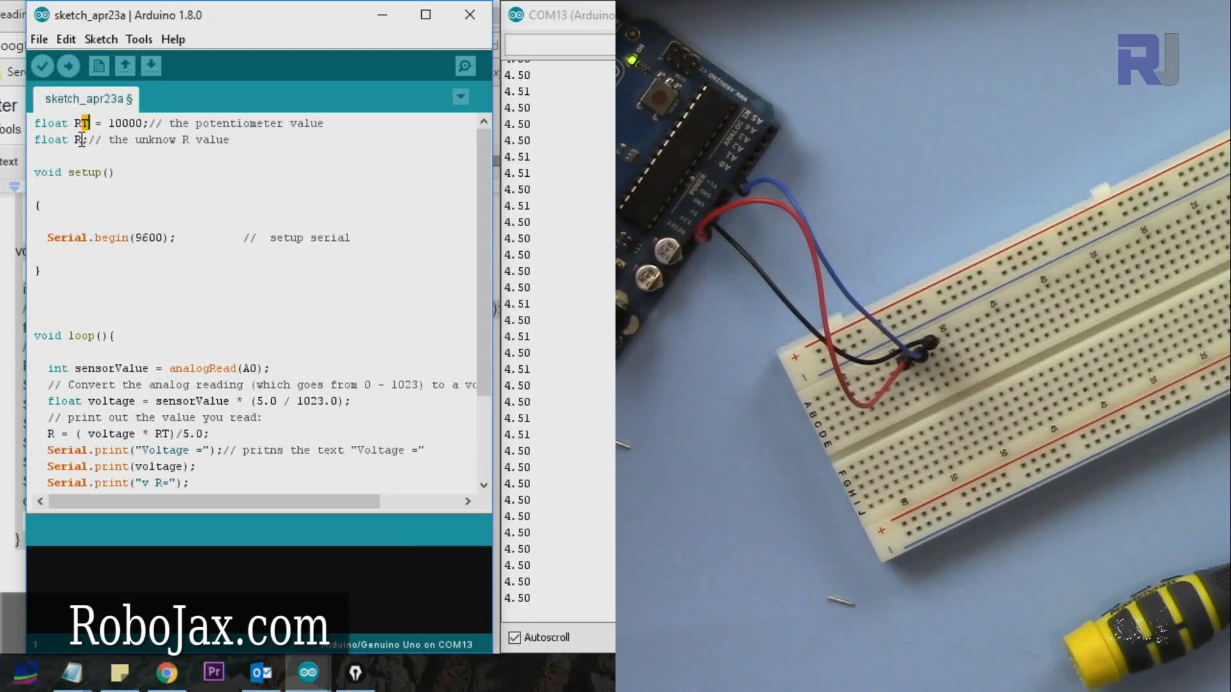
scroll("down", 3)
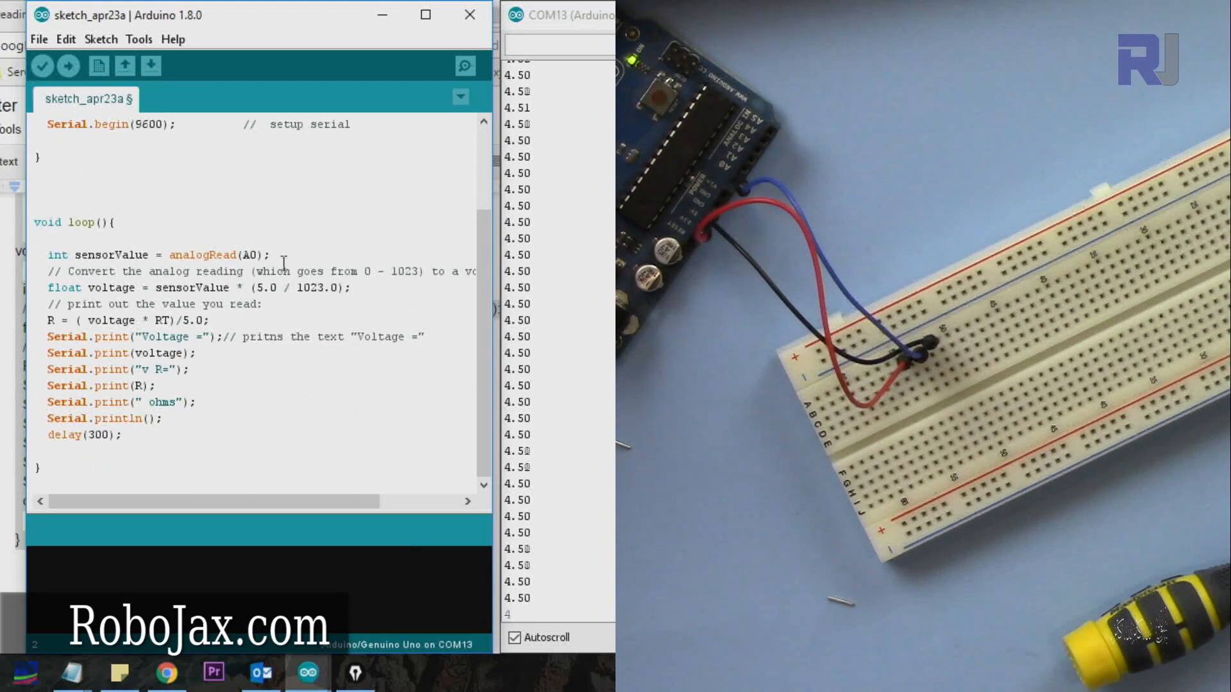
double_click(246, 253)
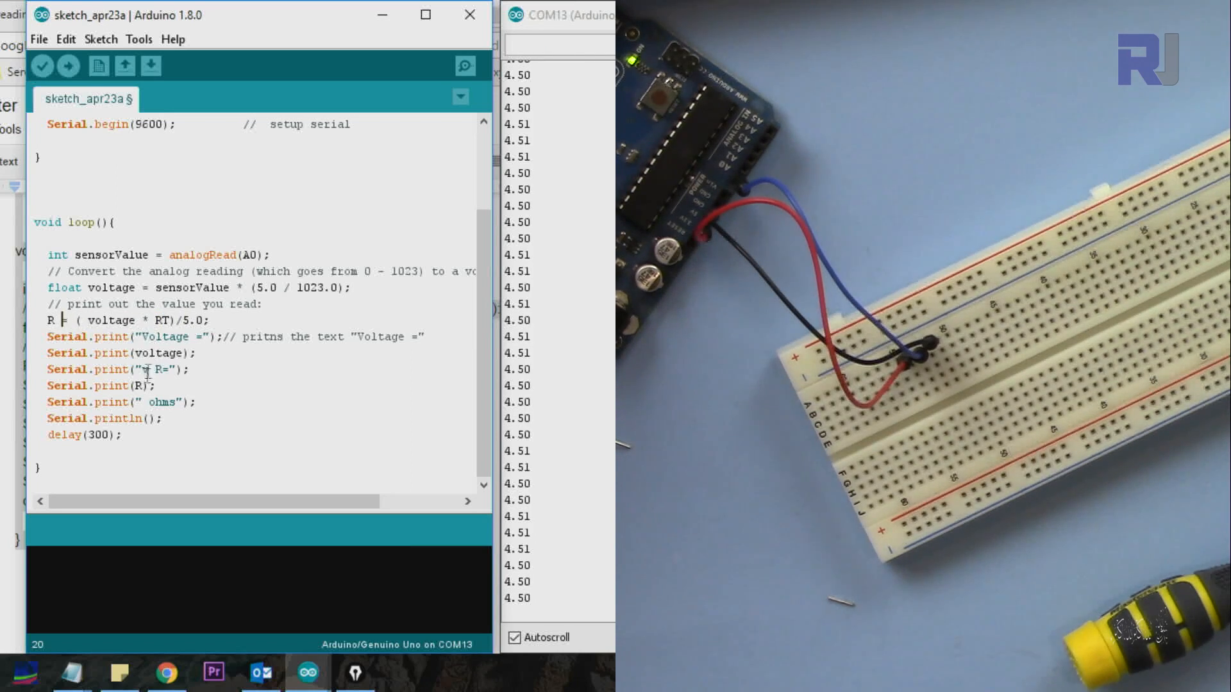
mouse_move(69, 67)
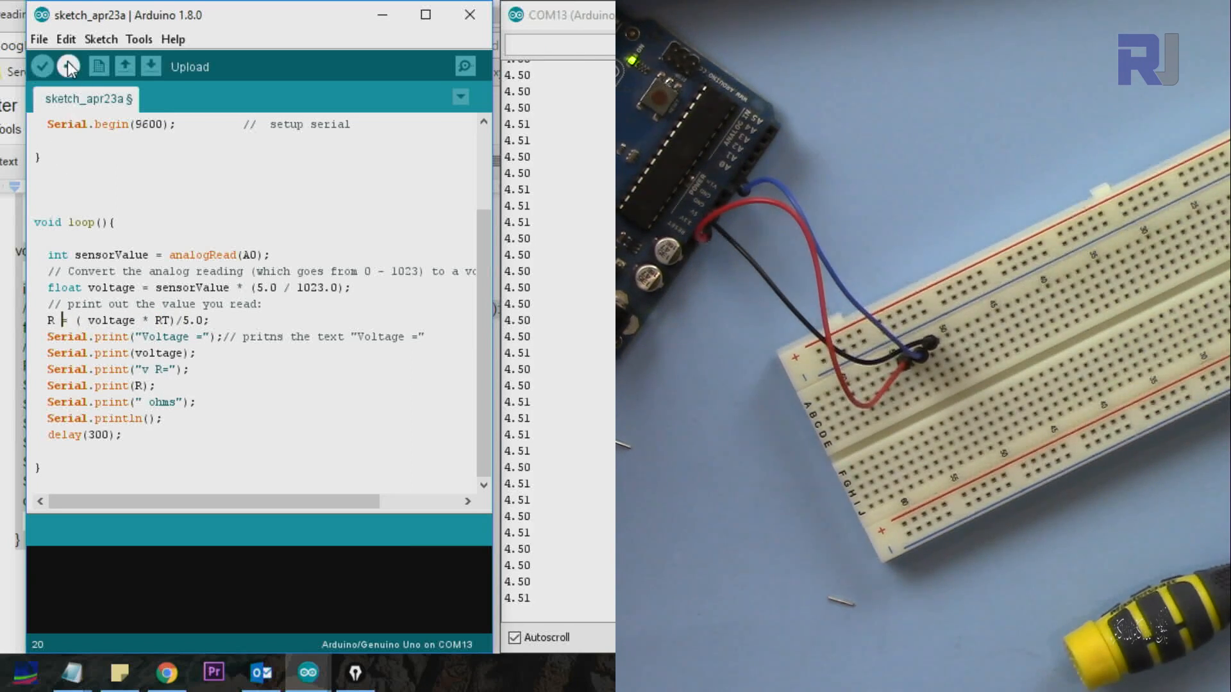